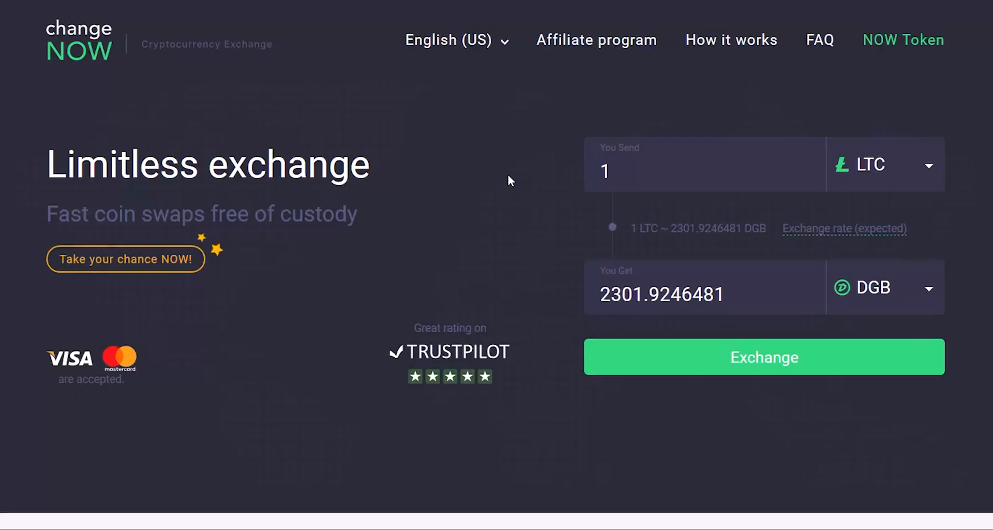
mouse_move(799, 178)
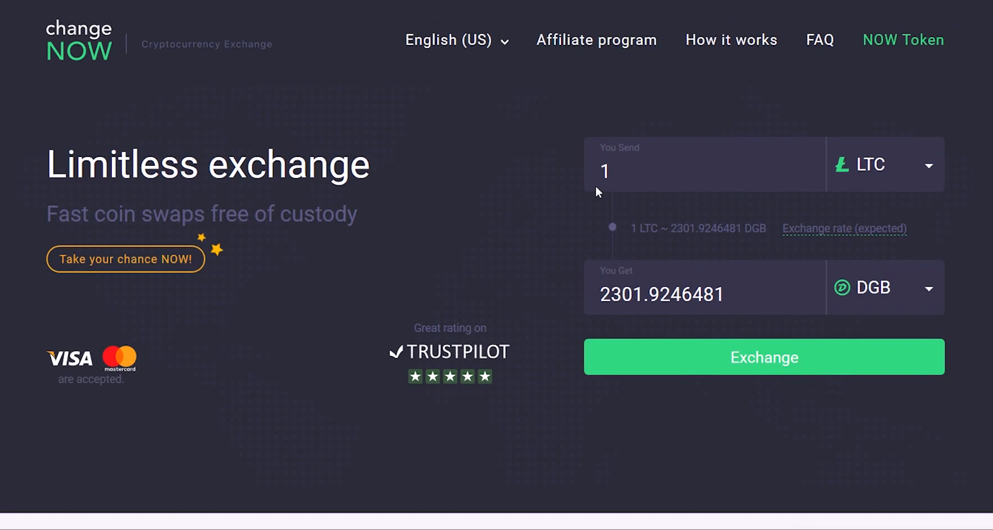
mouse_move(659, 303)
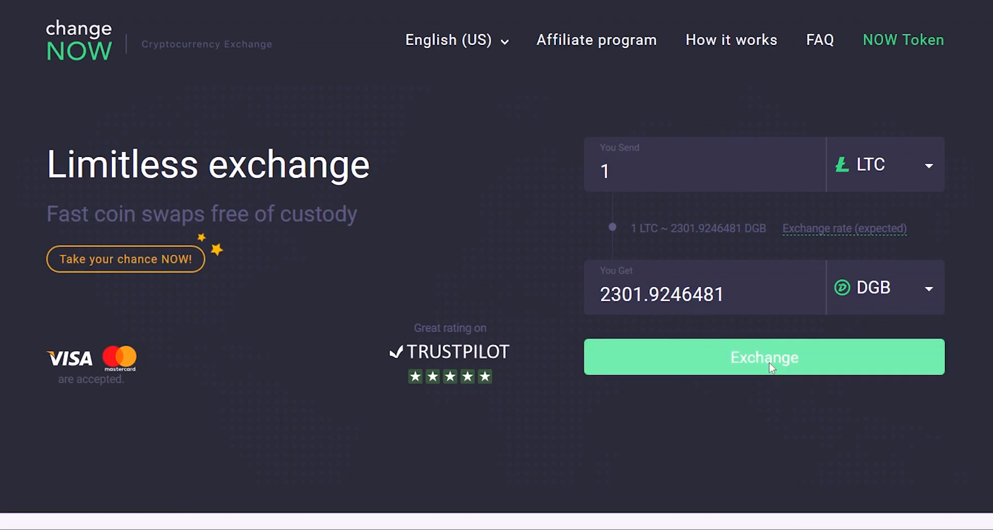
click(764, 357)
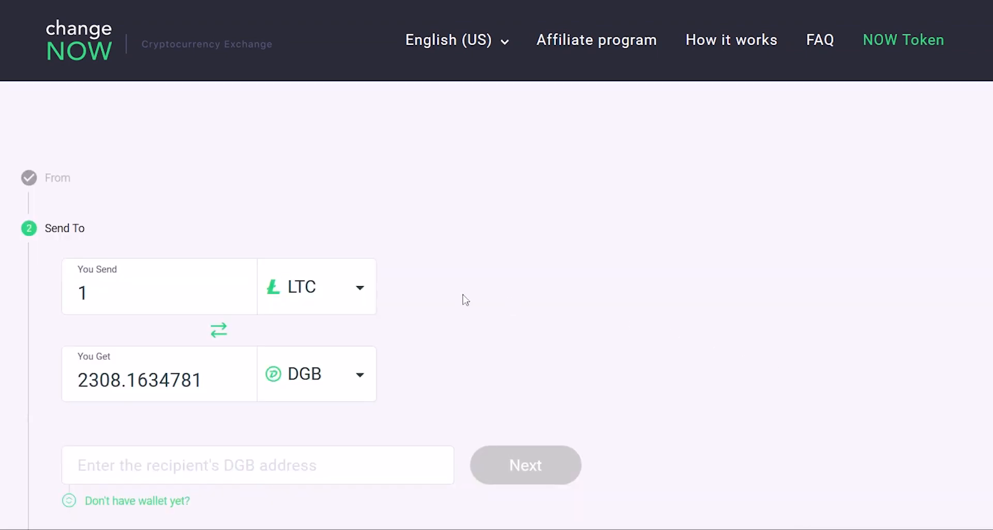
text(D6QKsaewQfvBeM5w35QqcFUhmNpBYuVV7o)
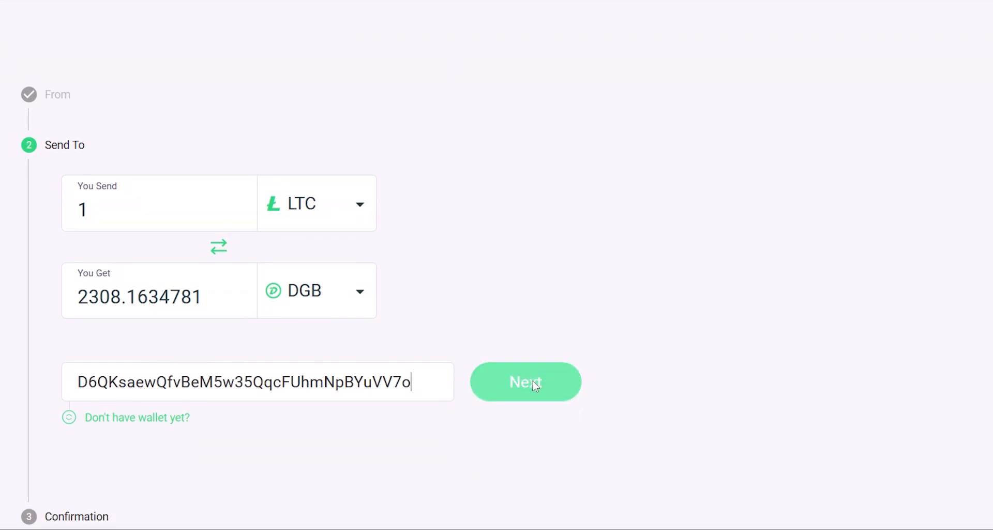
Proceed to the Confirmation step summarising 1 LTC for about 2308 DGB with terms agreed.
click(526, 382)
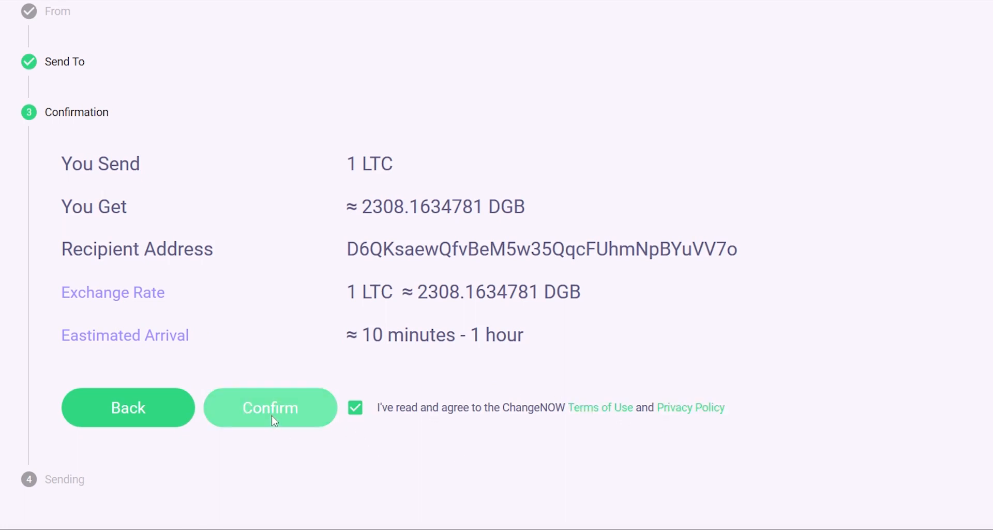
Confirm the exchange to reach the Sending step showing the LTC deposit address and QR code.
click(270, 407)
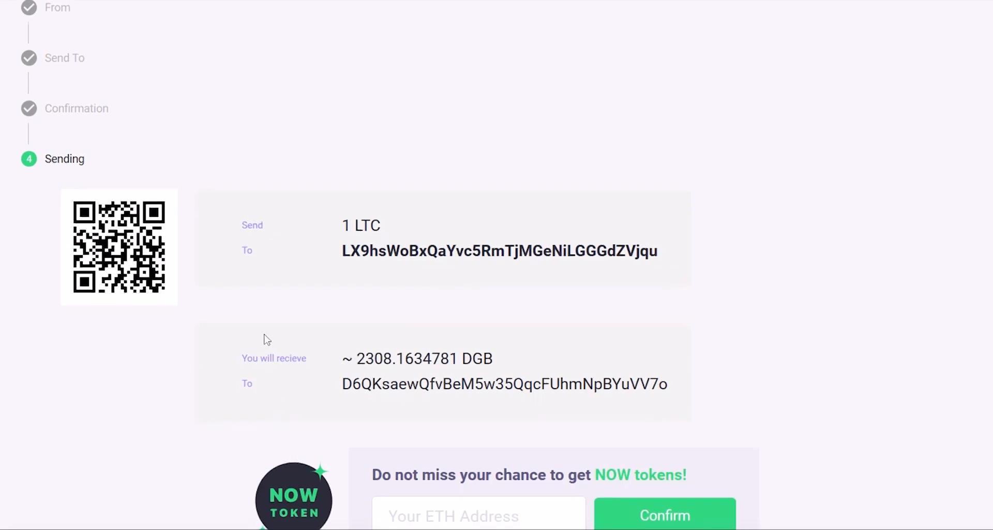
scroll(down, 3)
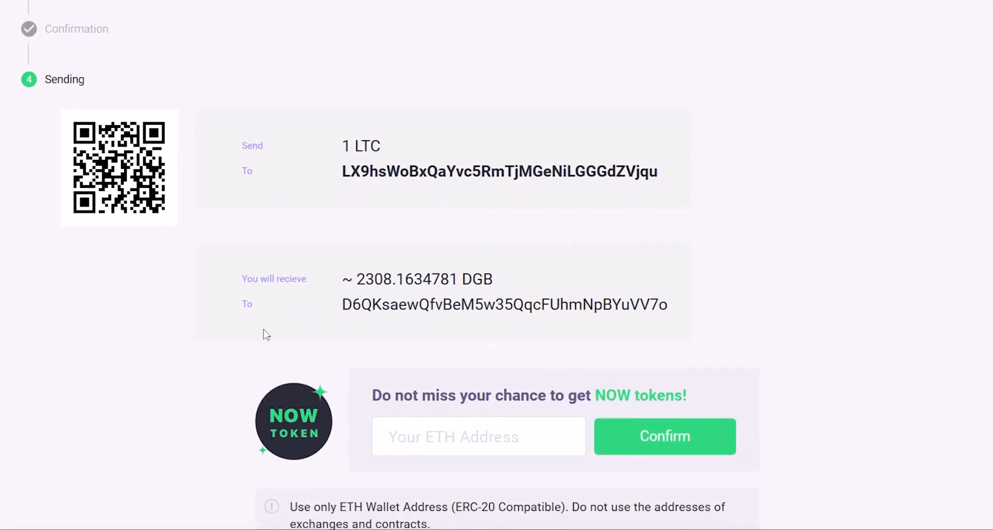
scroll(down, 3)
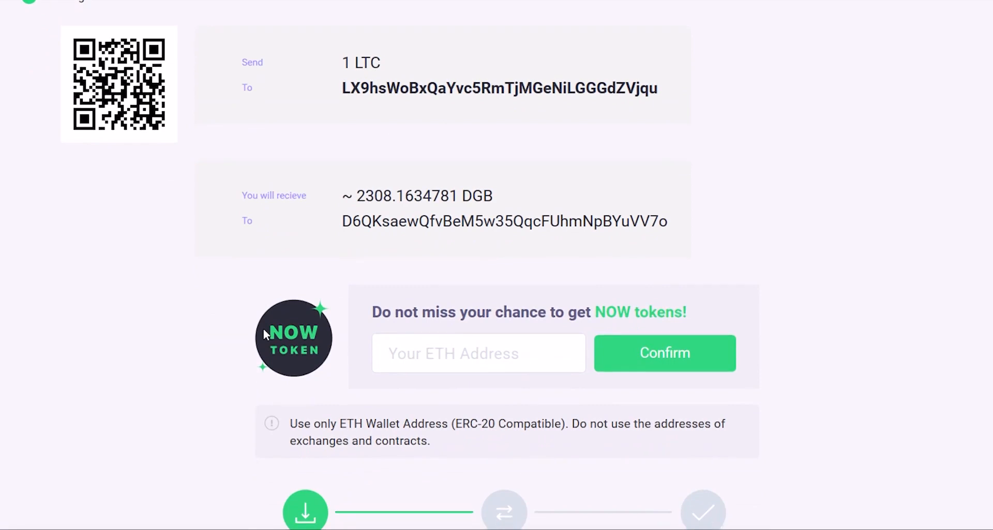
mouse_move(295, 333)
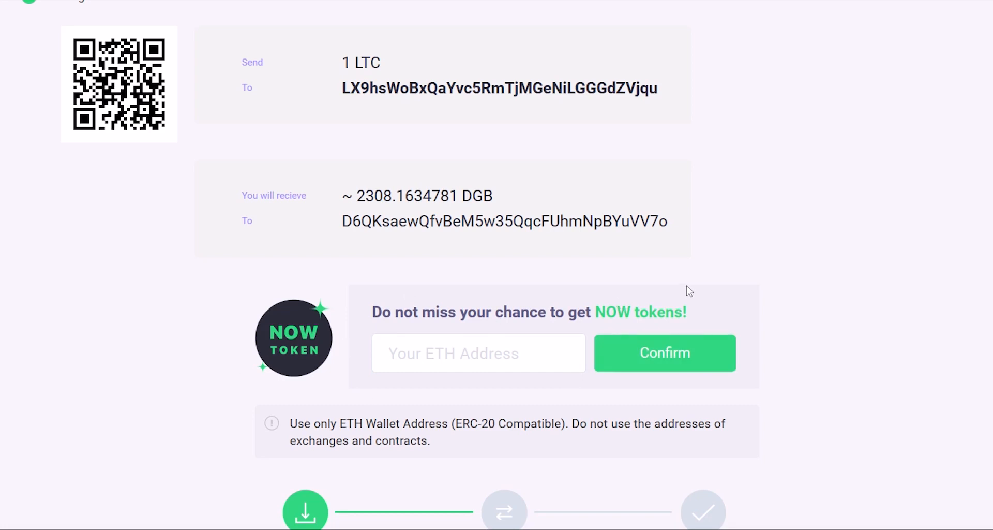
mouse_move(312, 148)
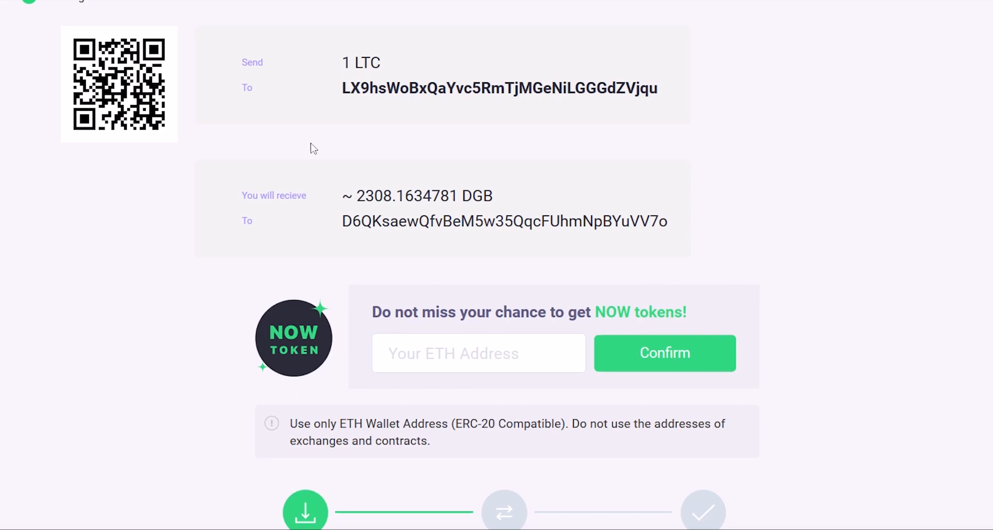